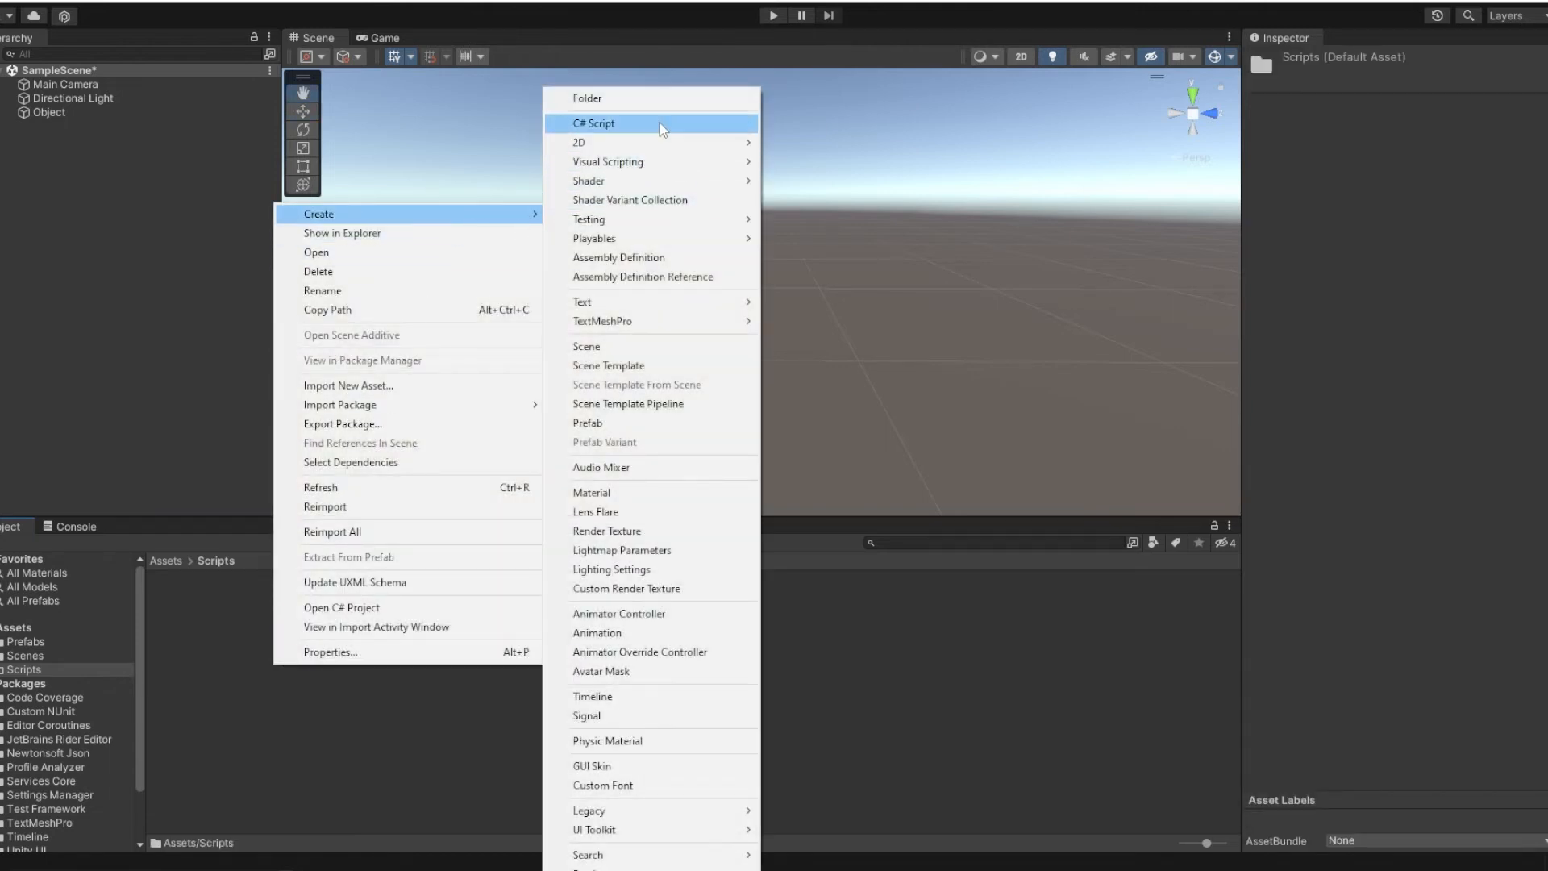
Create the C# script ListVsArrays in the Scripts folder and open it
click(596, 124)
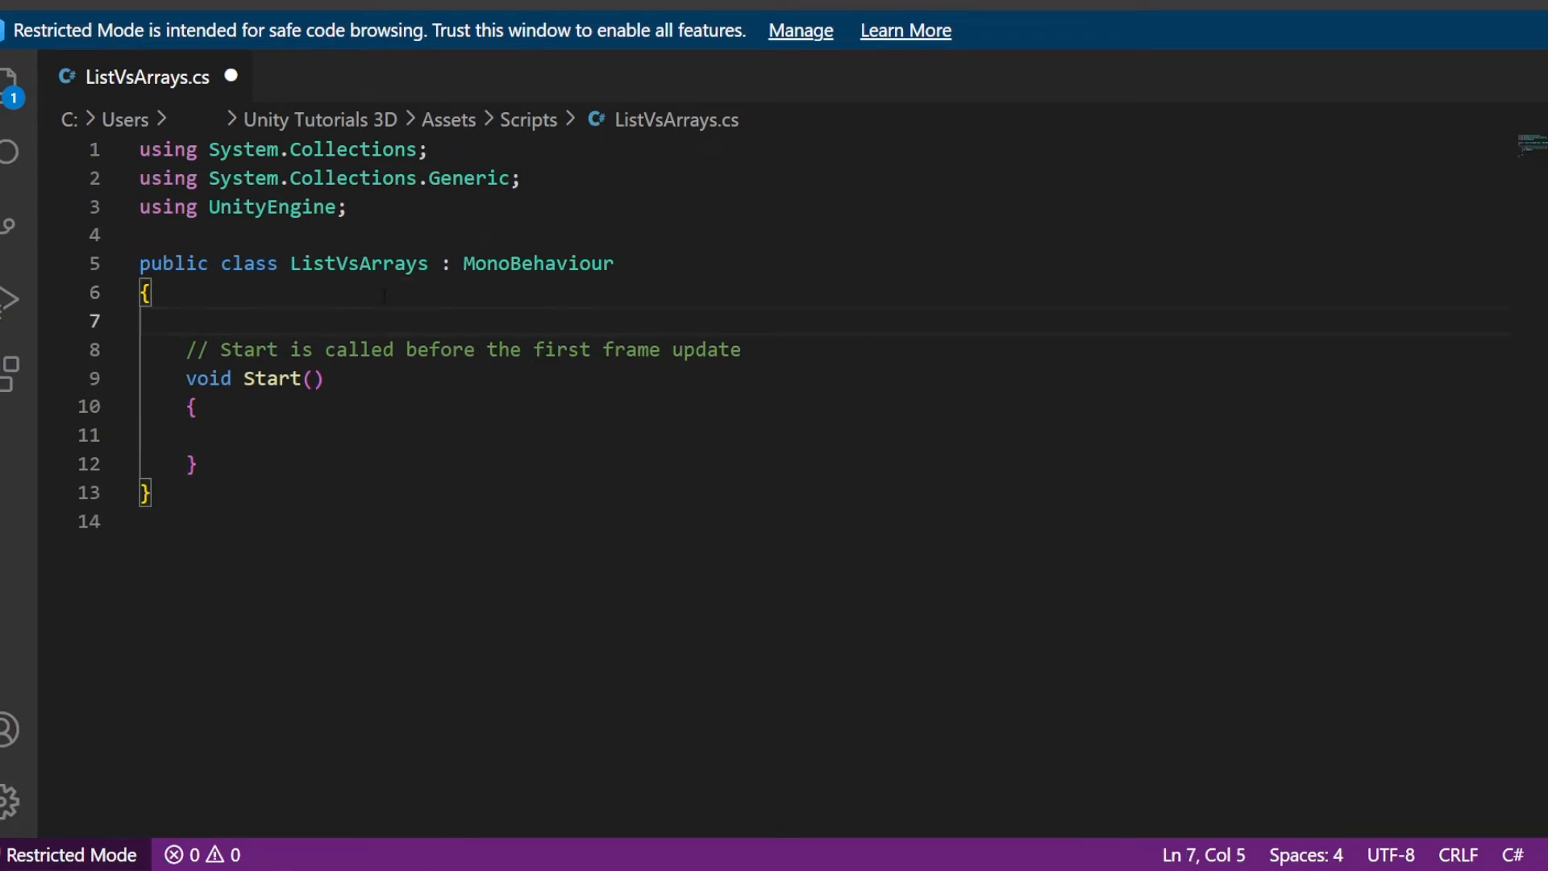
Declare a public GameObject array field named gameStuff in the class
text(public Game)
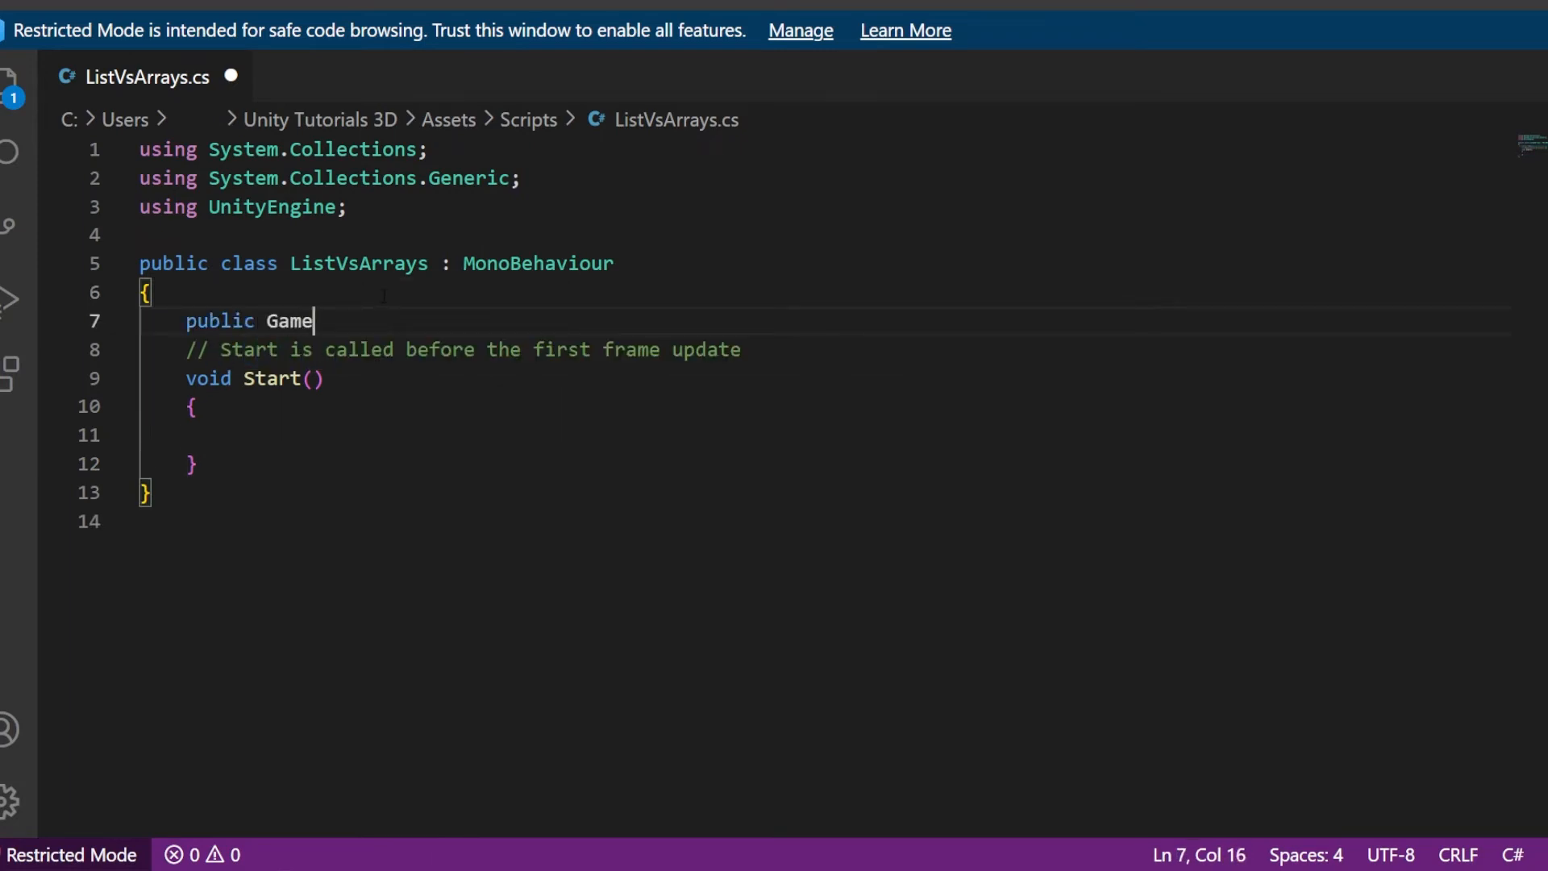
text(Object[])
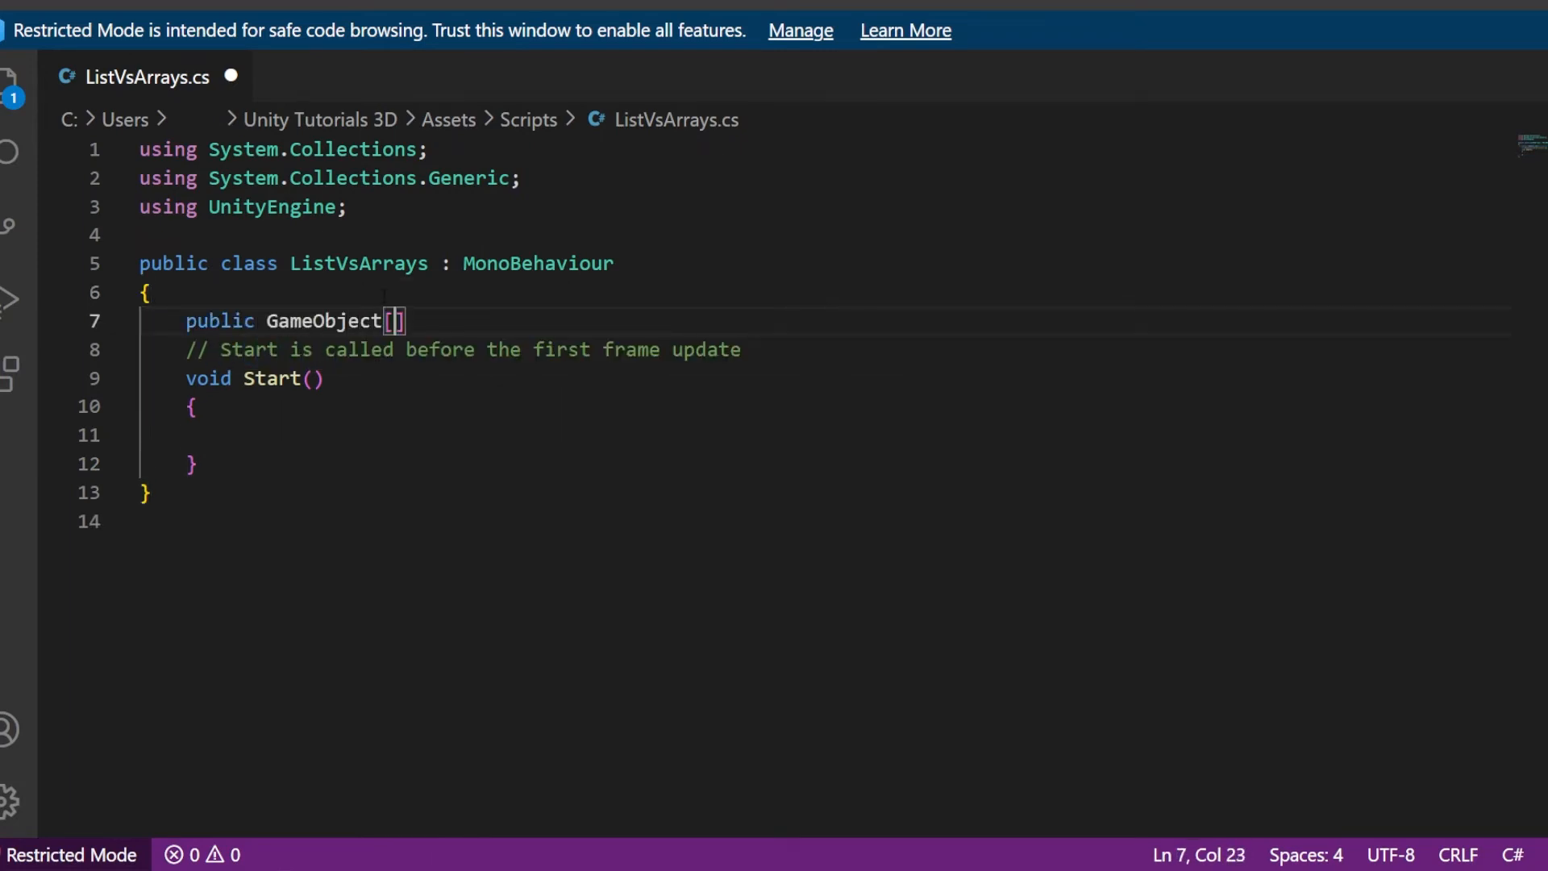
text(game)
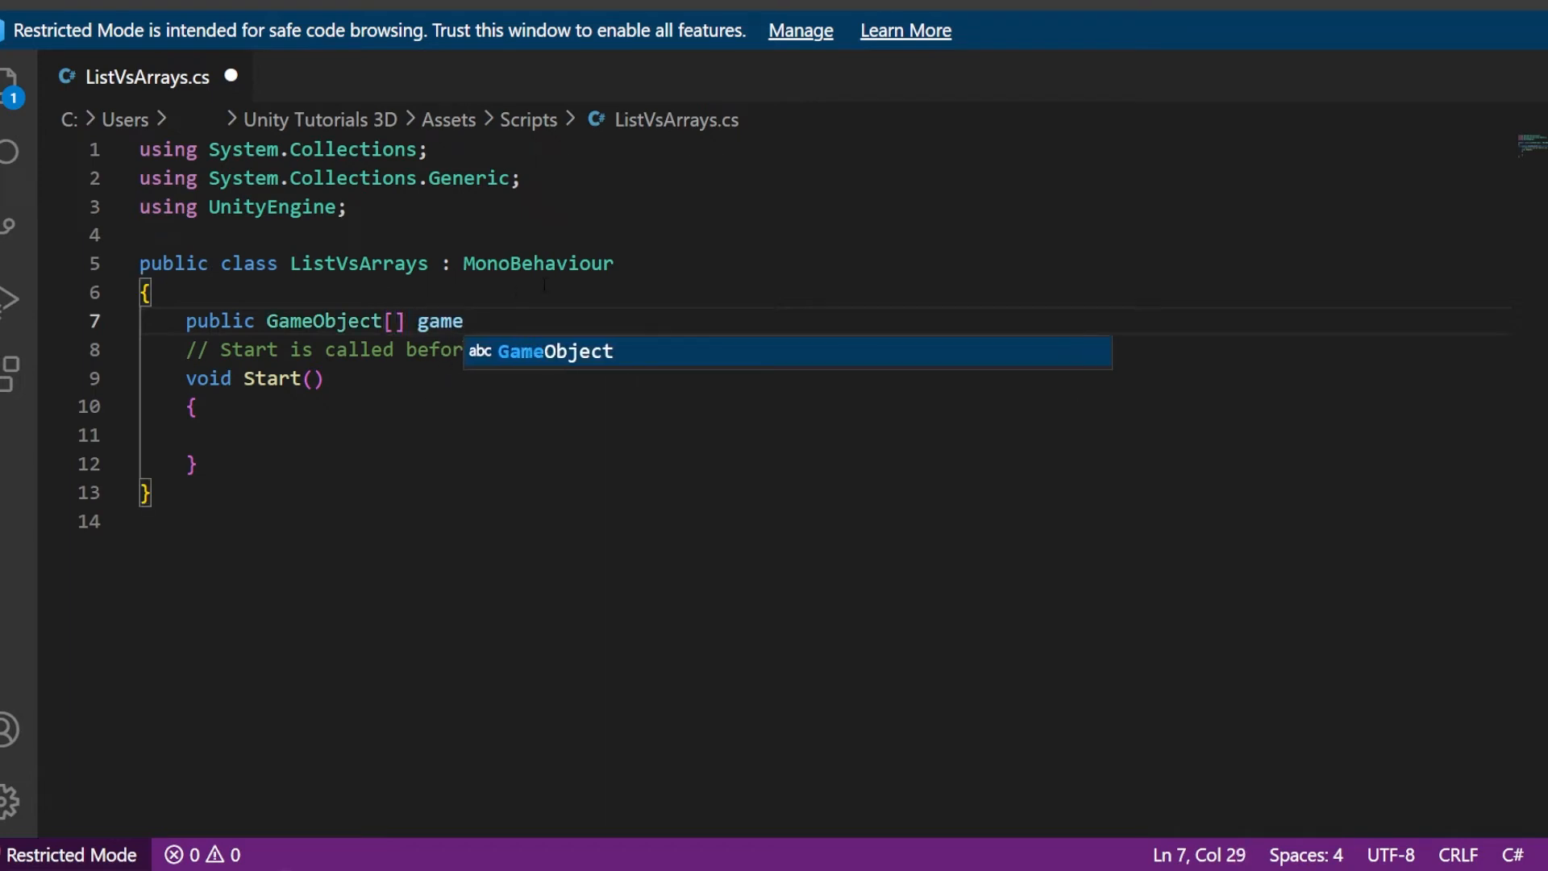
text(Stuff;)
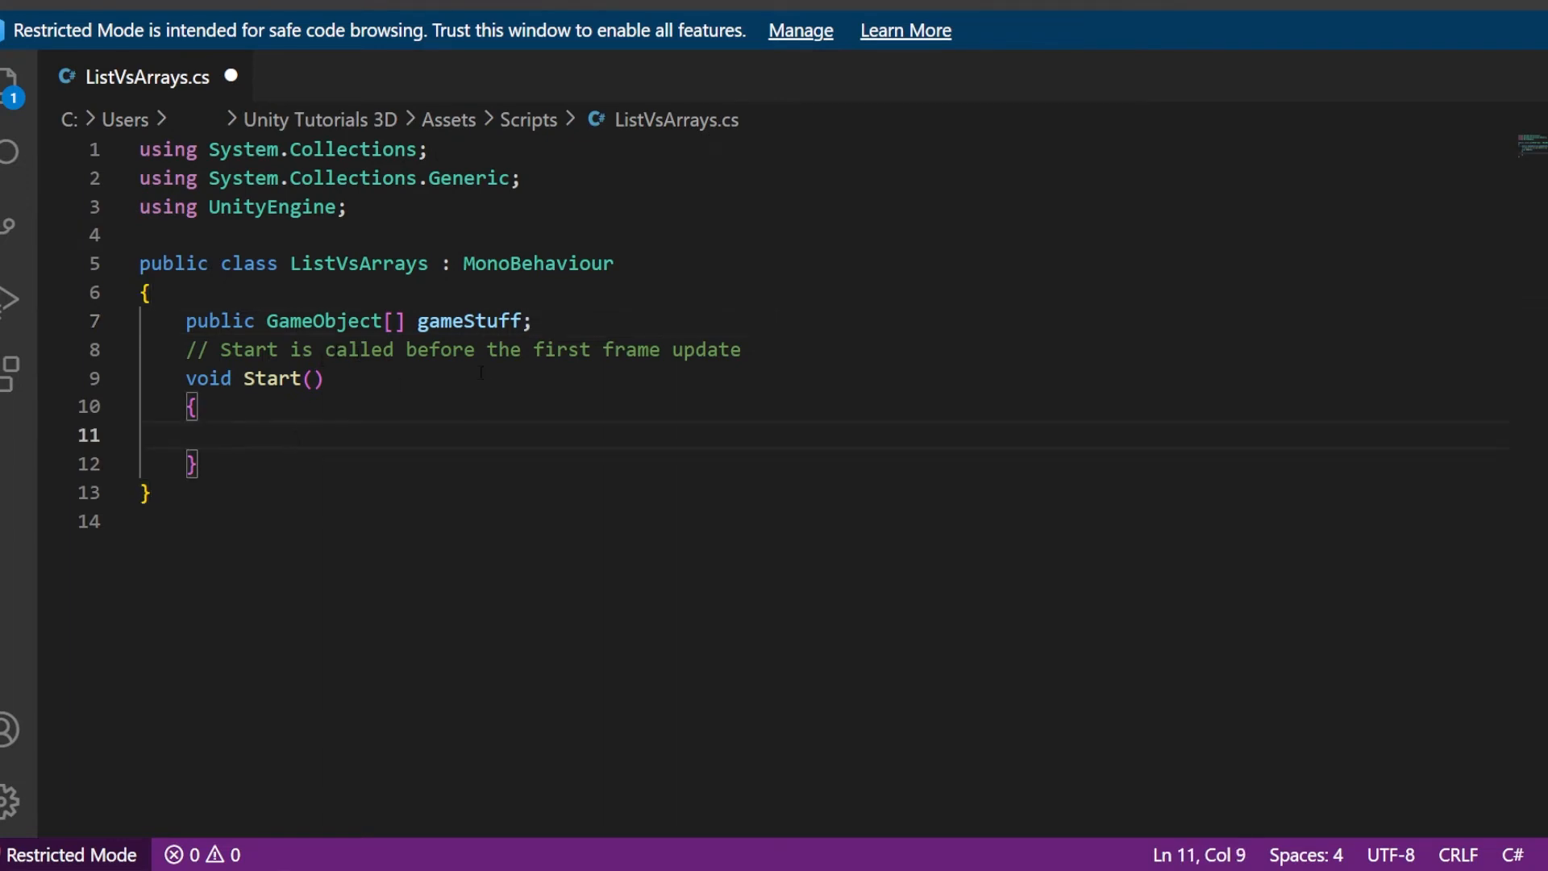
Log gameStuff[2] in Start and reveal the array's Capsule, Cube, Sphere entries in the Inspector
text(Debug)
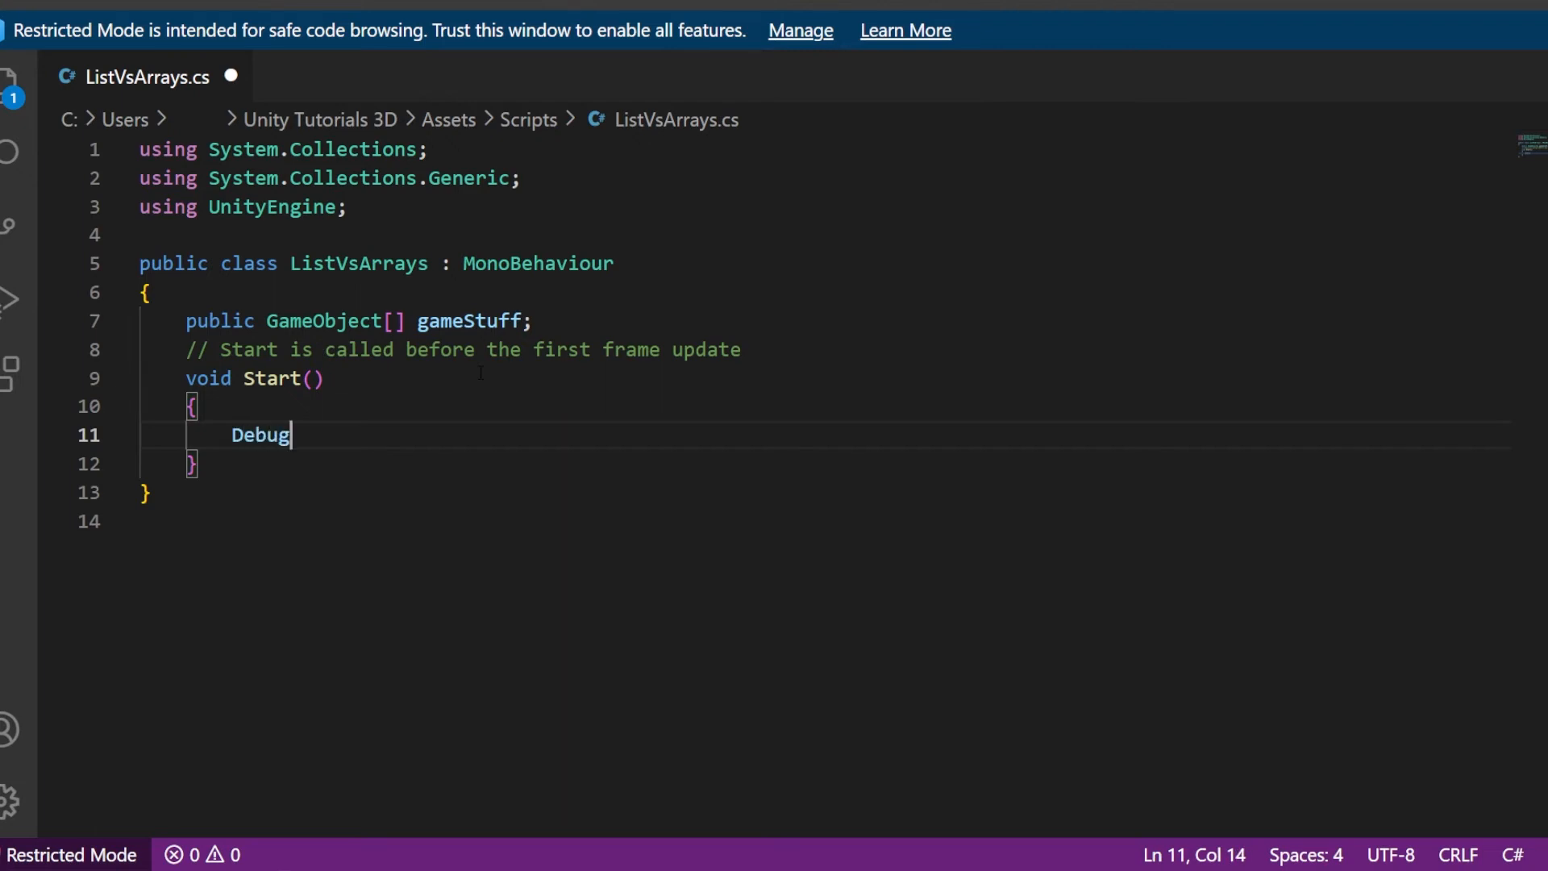
text(.Log(gameStuff[2)
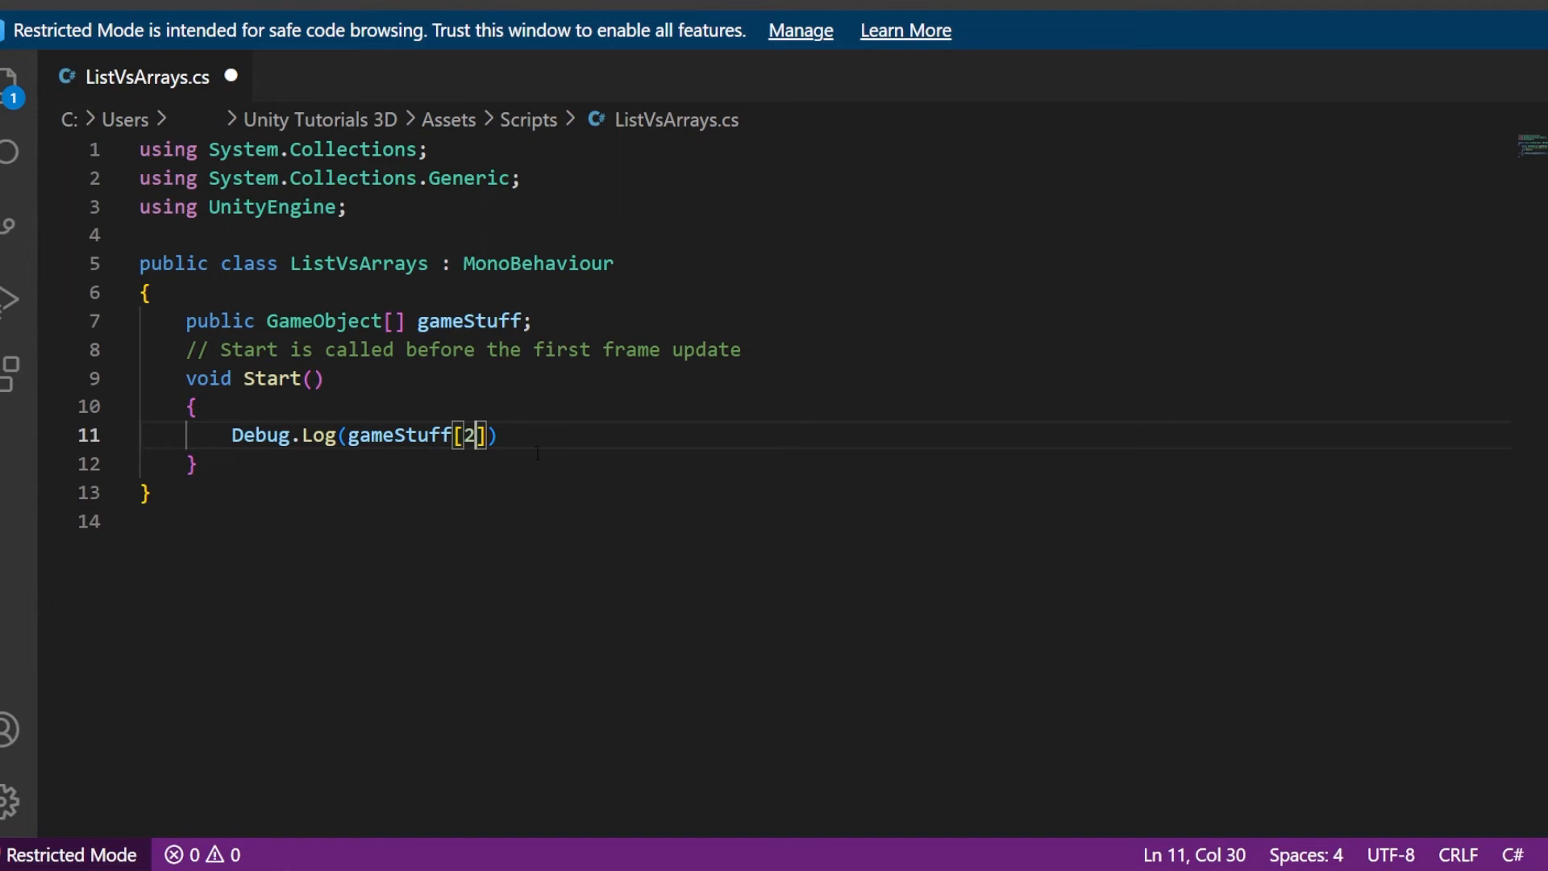
text(;)
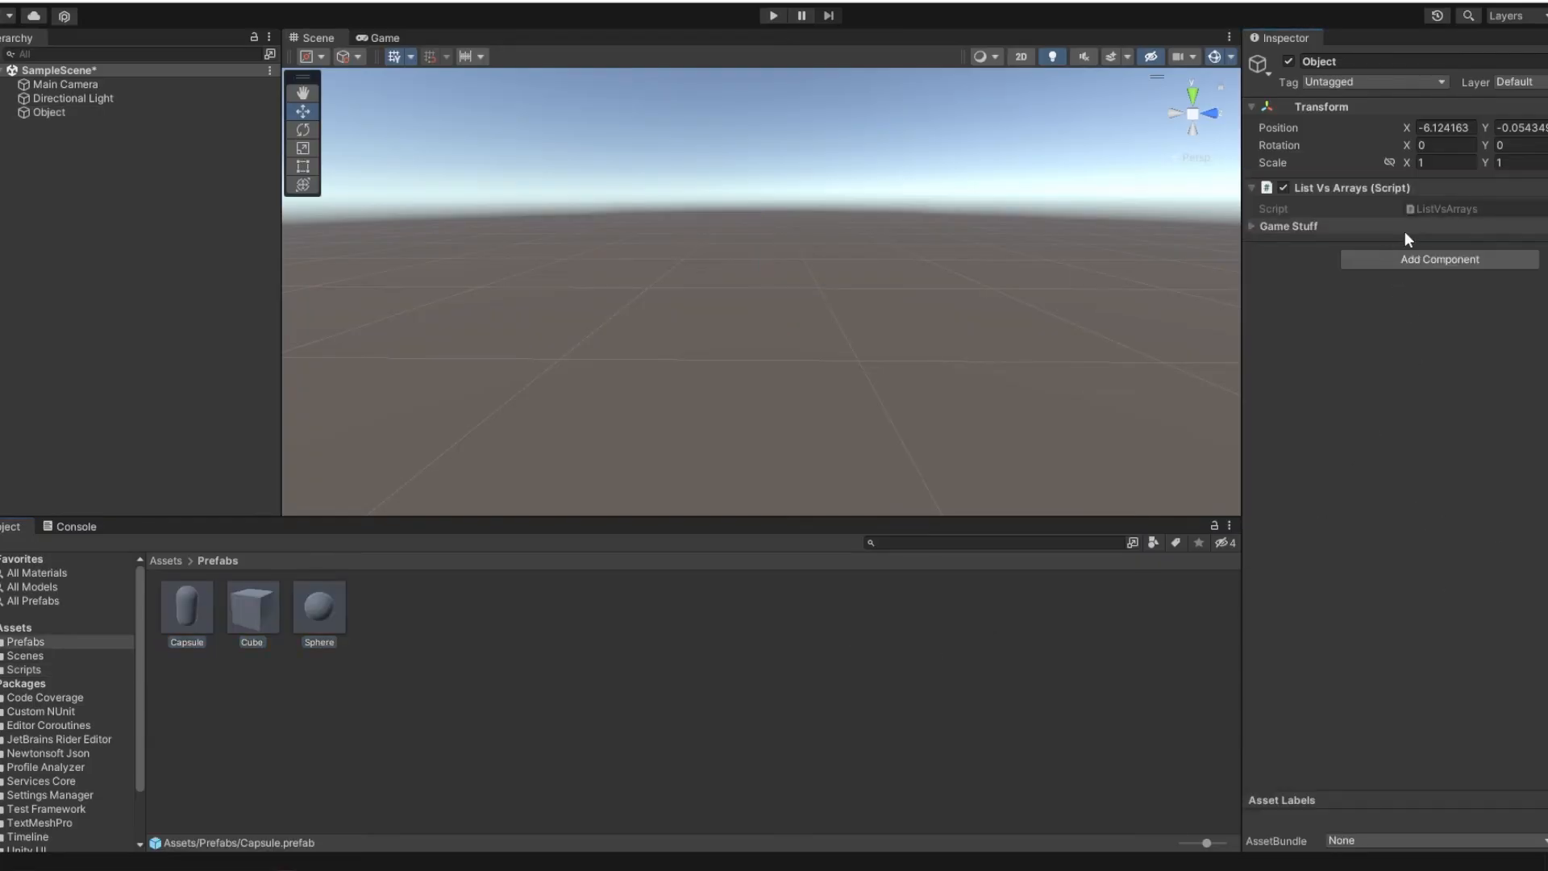
click(1257, 226)
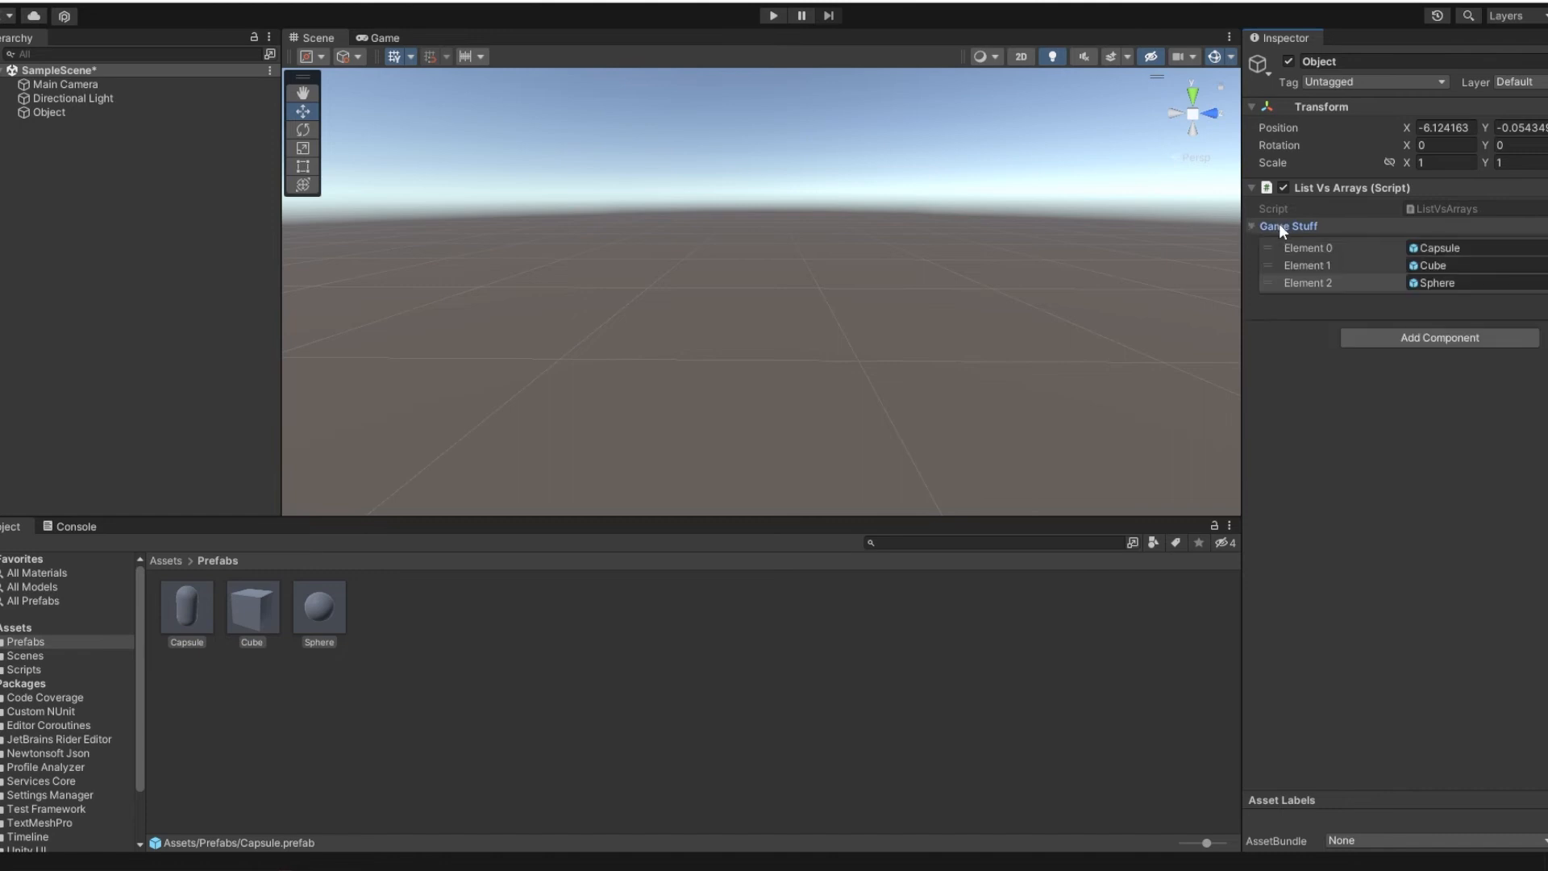
click(773, 14)
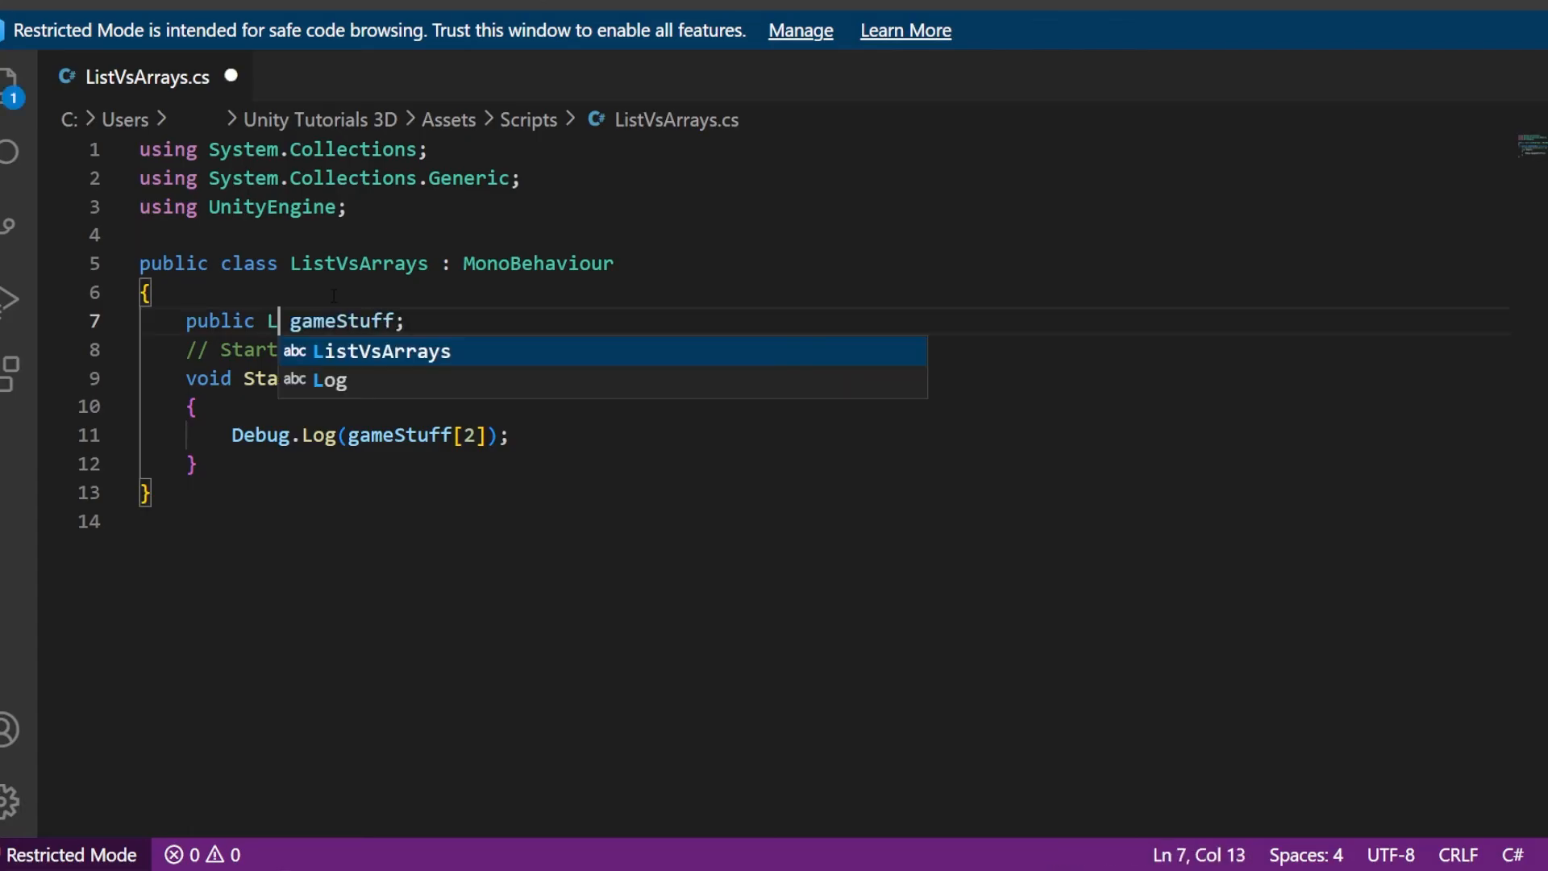
Retype the gameStuff declaration as List<GameObject> instead of GameObject[]
text(ist<)
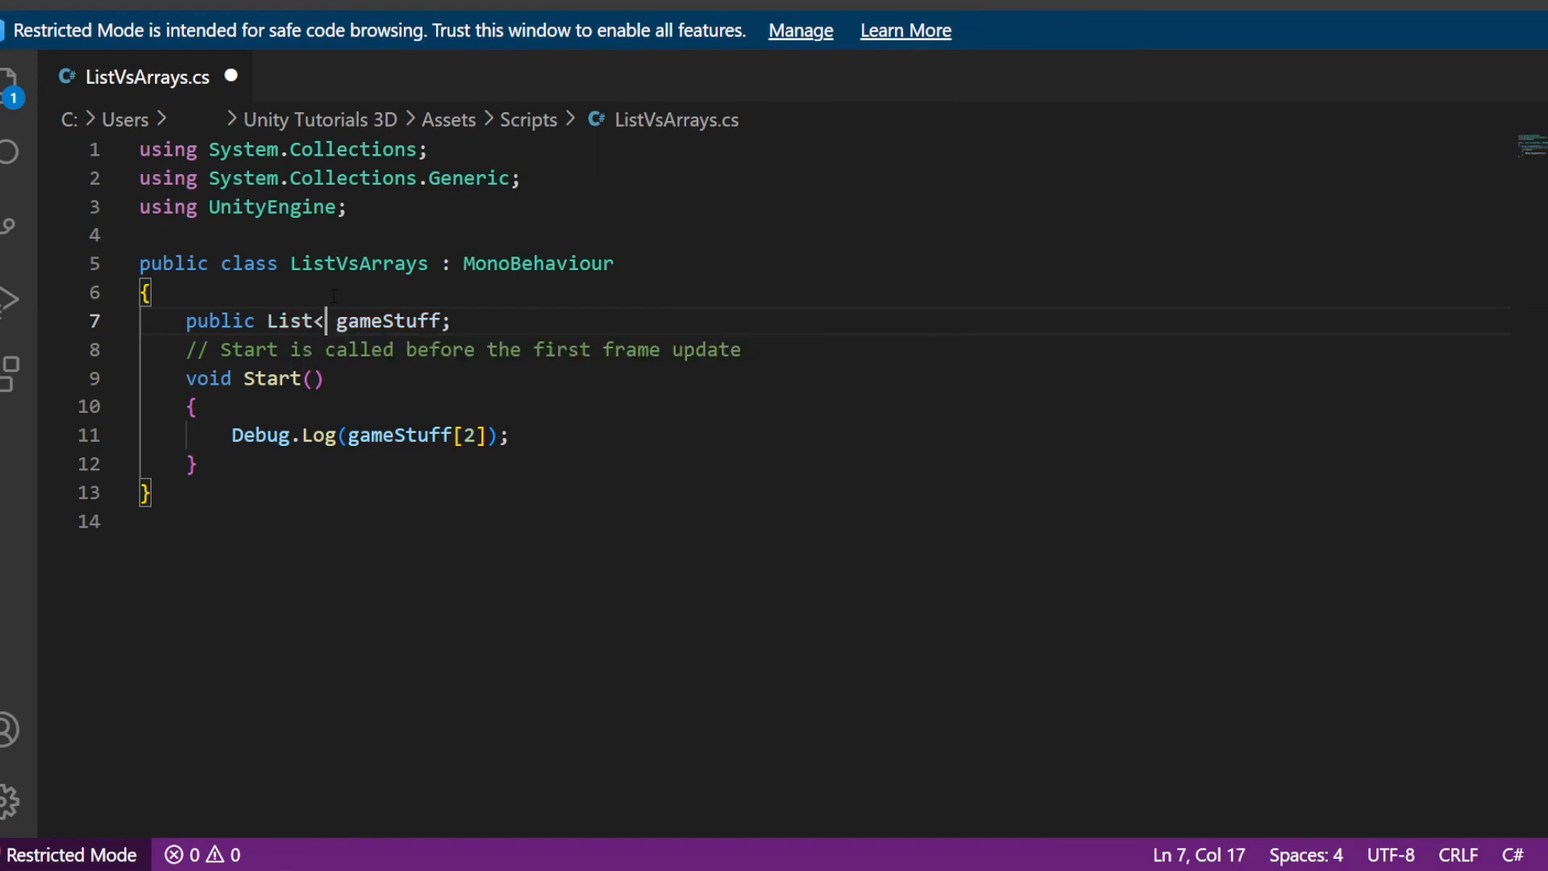
text(G)
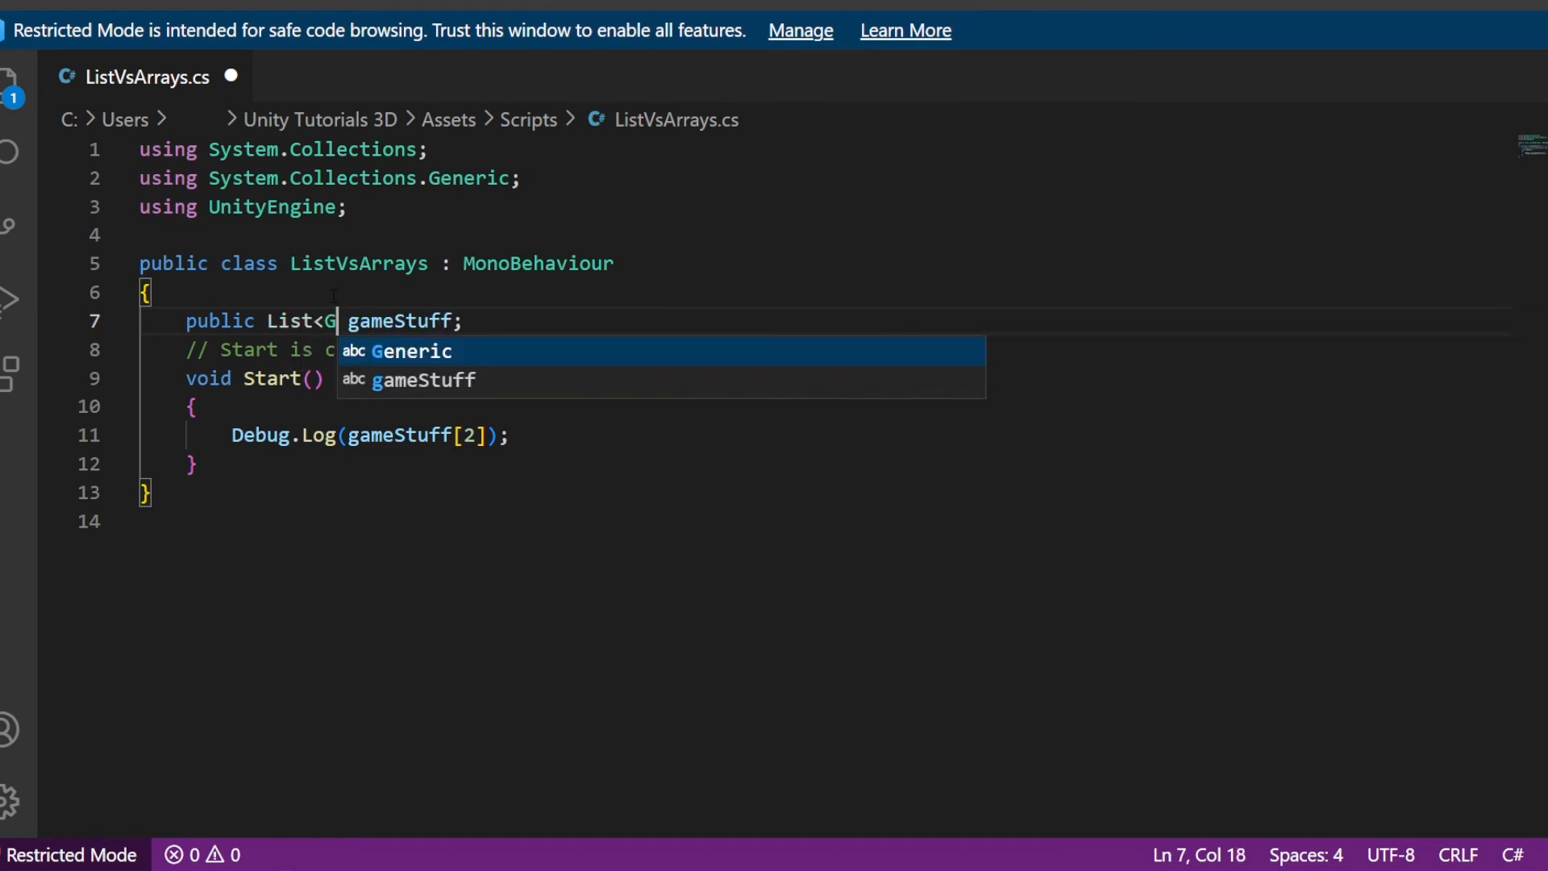
text(ameObje)
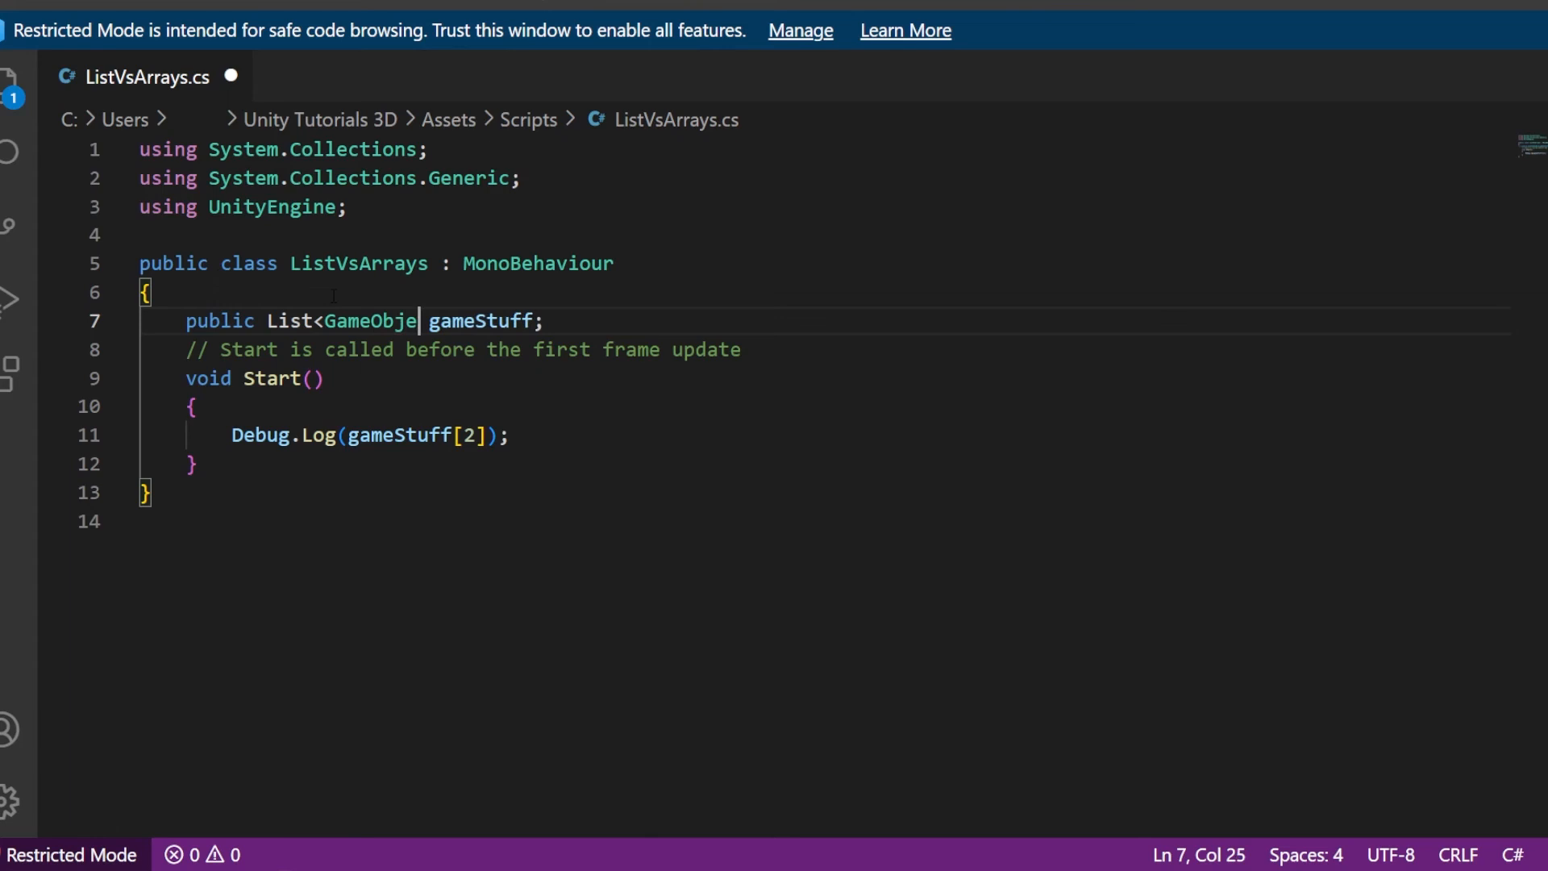
text(ct>)
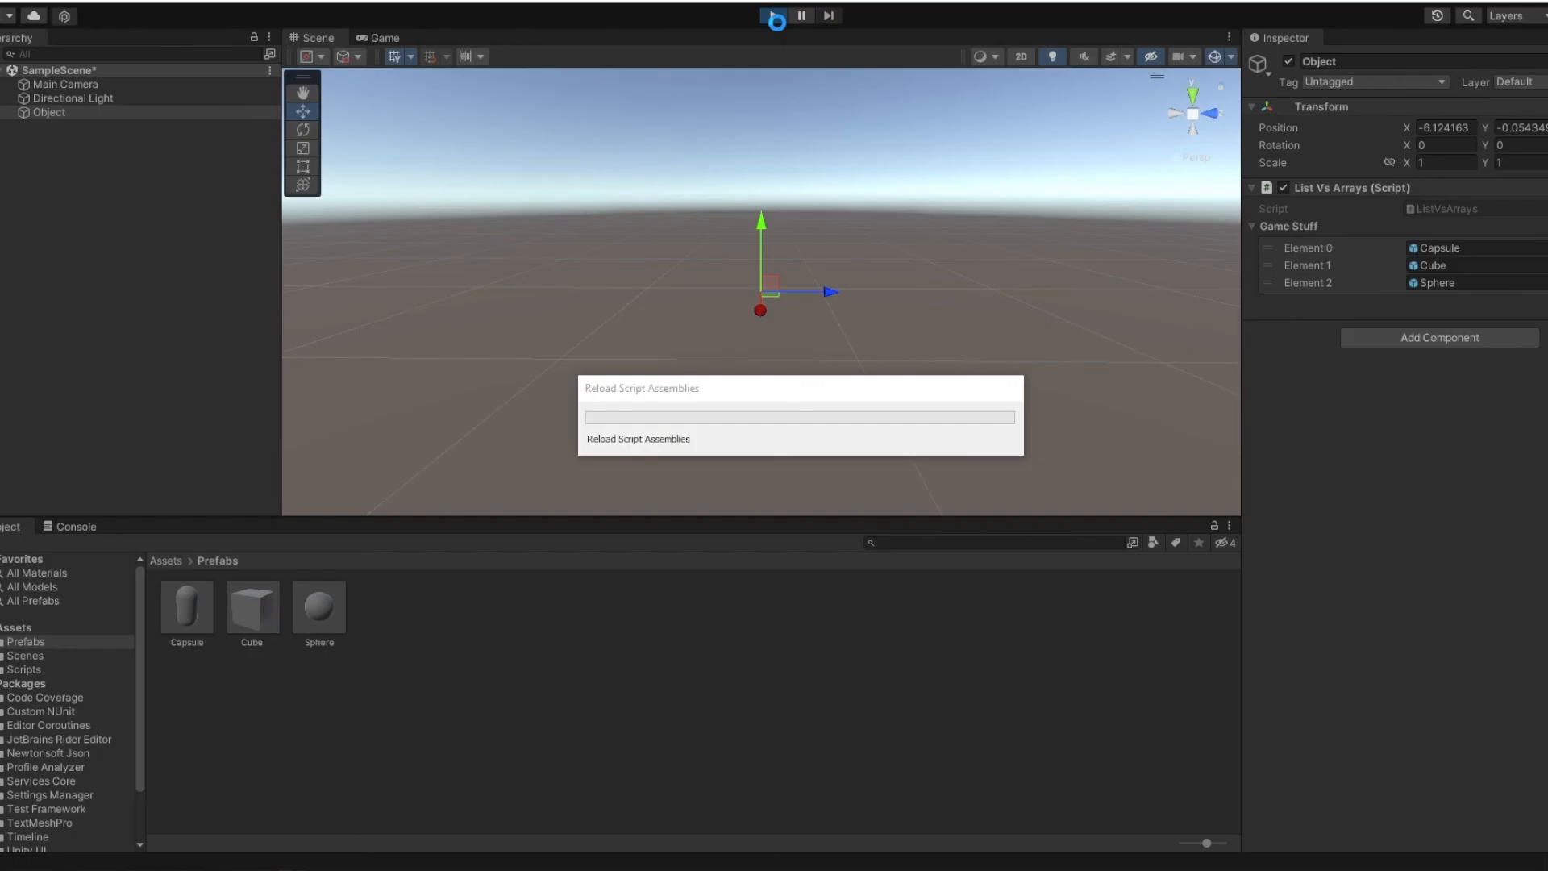
Enter Play mode and show the Console logging Sphere from the gameStuff List
click(772, 15)
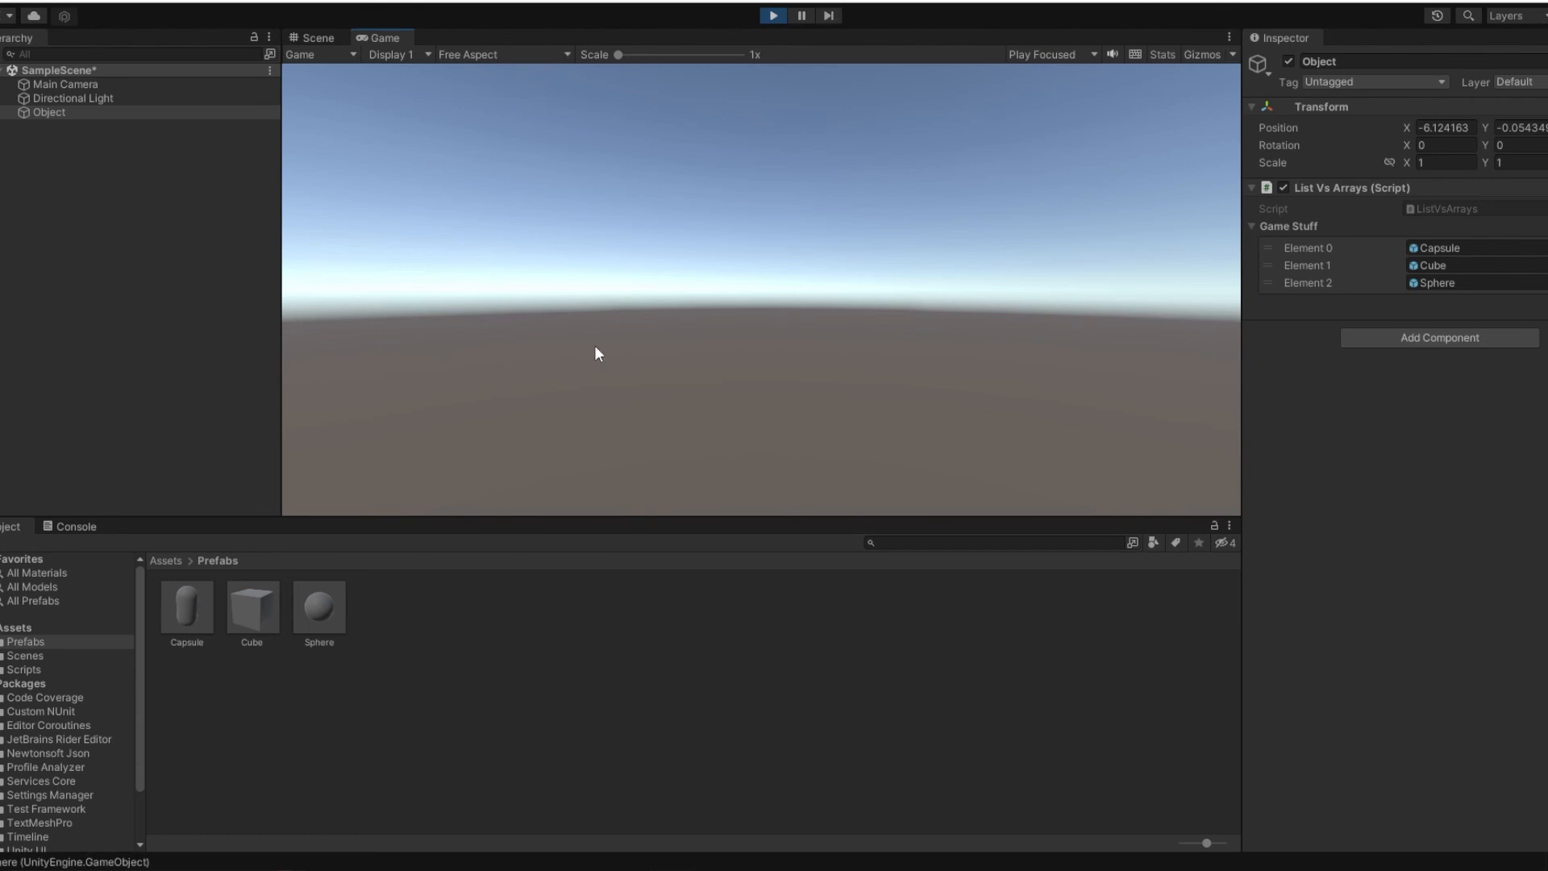
click(76, 526)
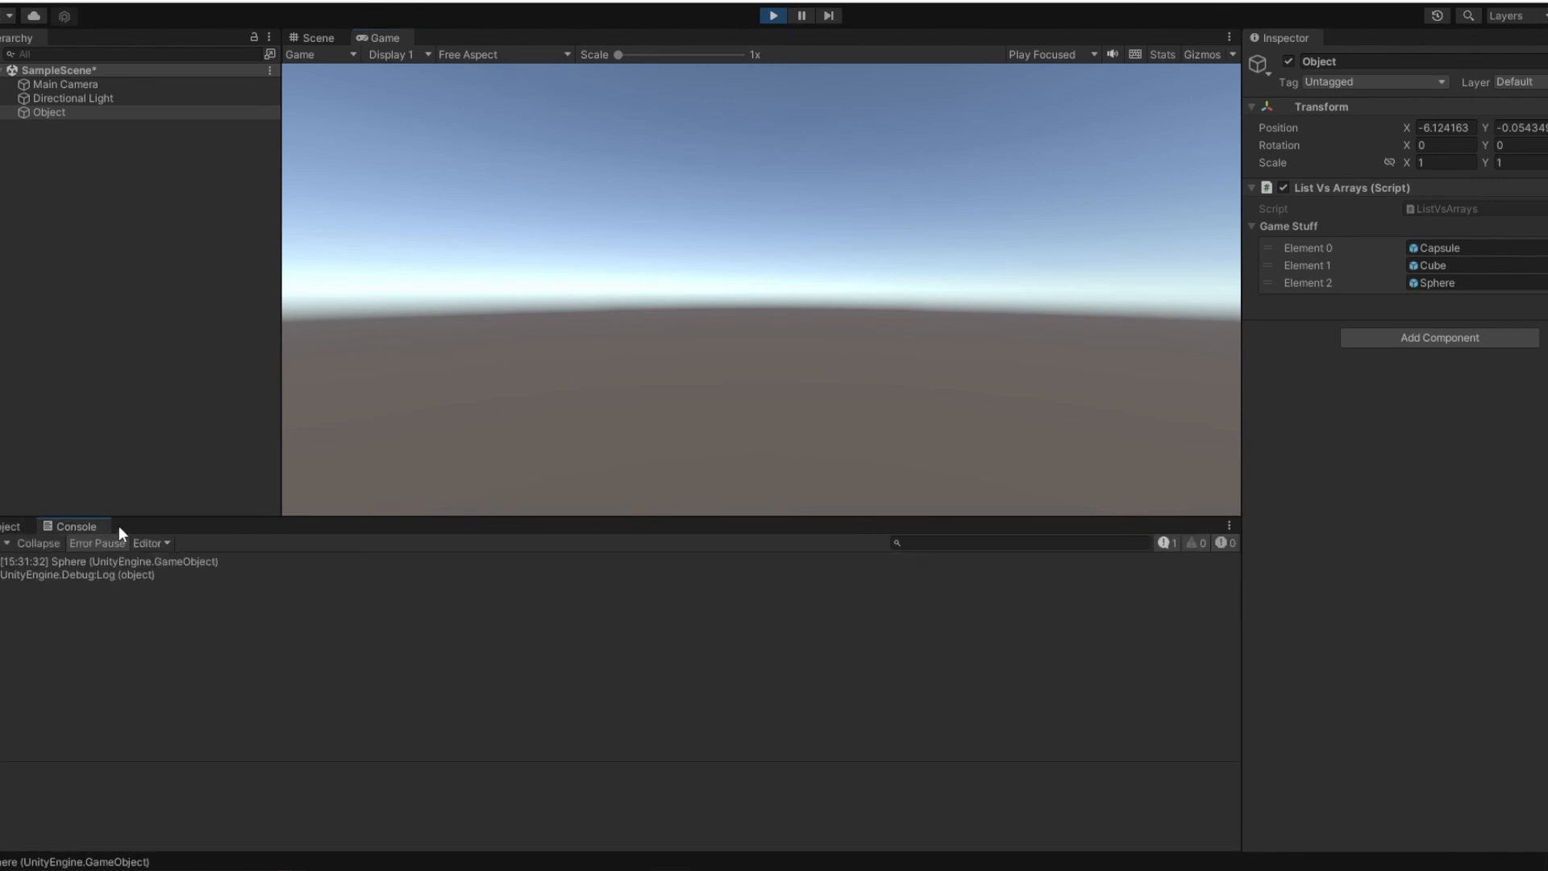